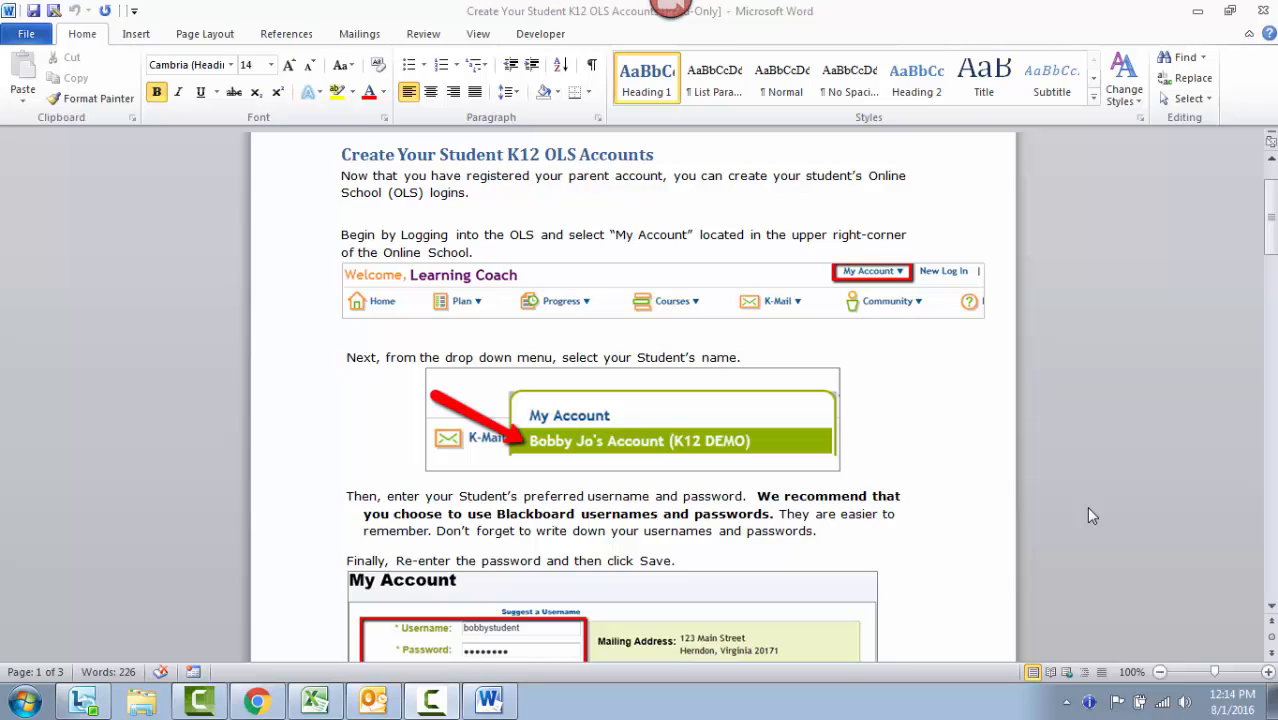
{"action": "mouse_move", "coordinate": [1080, 378]}
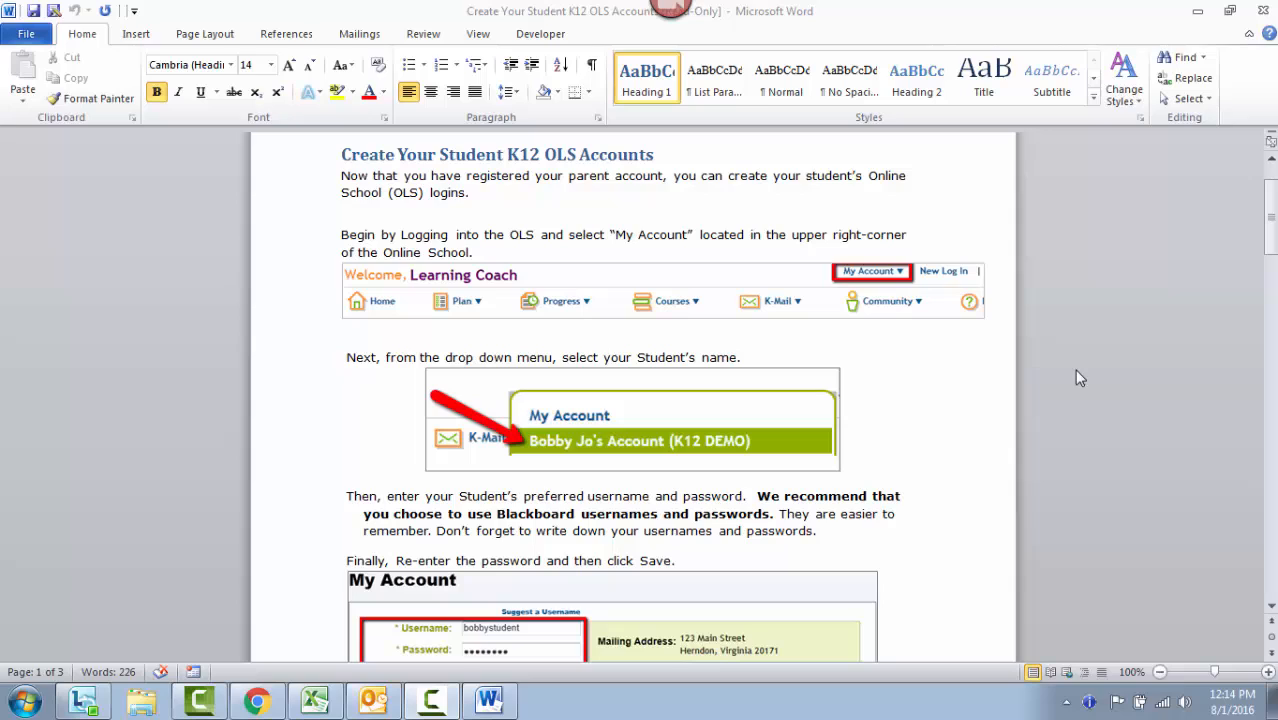
{"action": "mouse_move", "coordinate": [1088, 381]}
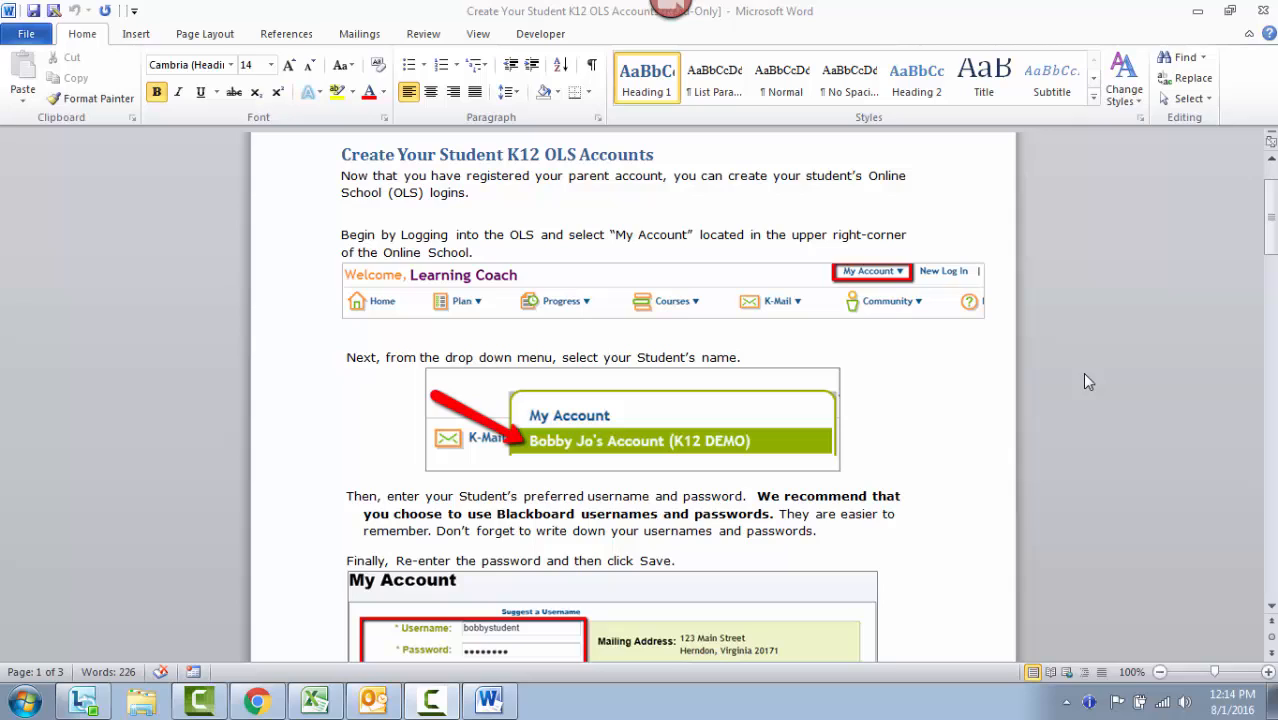
{"action": "mouse_move", "coordinate": [1073, 371]}
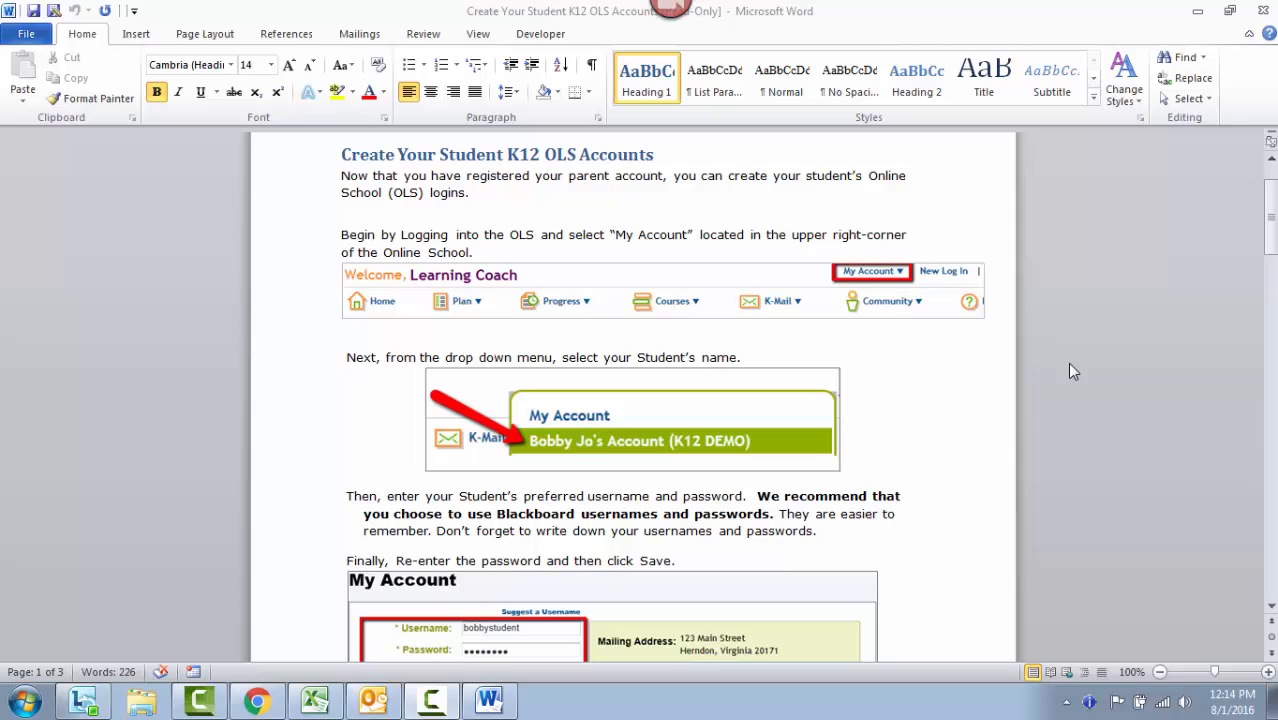
{"action": "mouse_move", "coordinate": [1025, 305]}
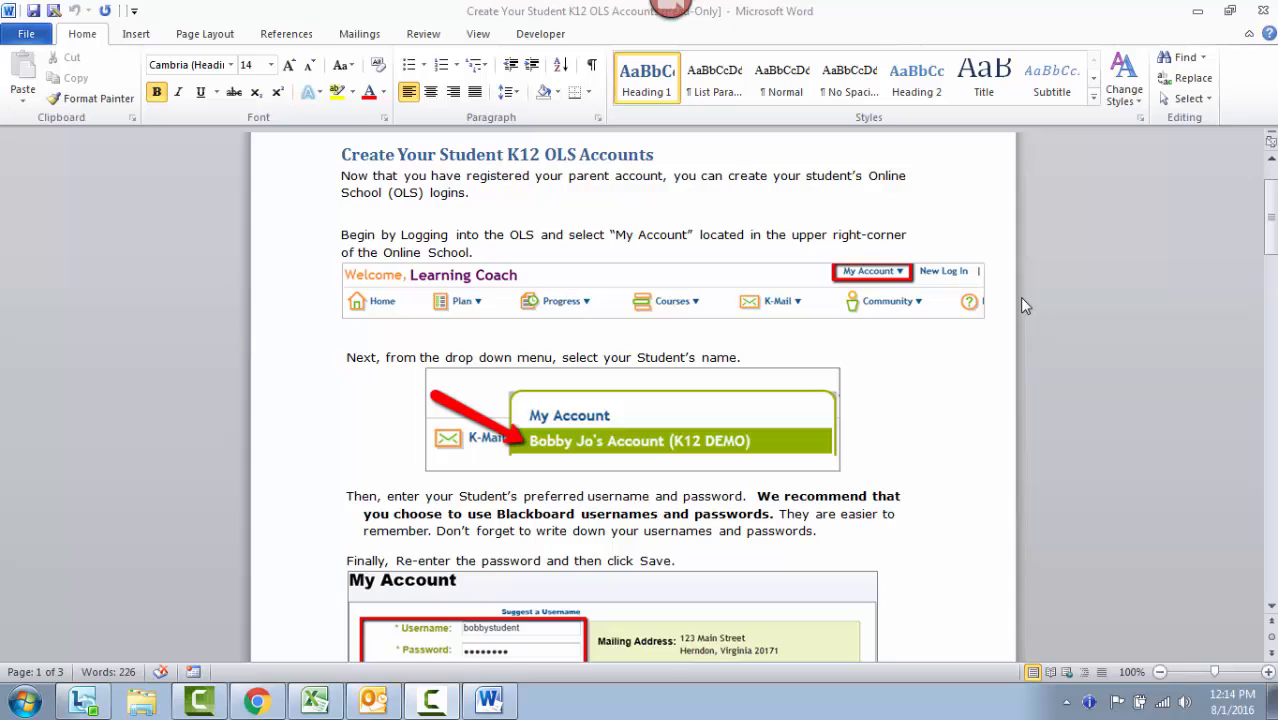
{"action": "mouse_move", "coordinate": [1024, 295]}
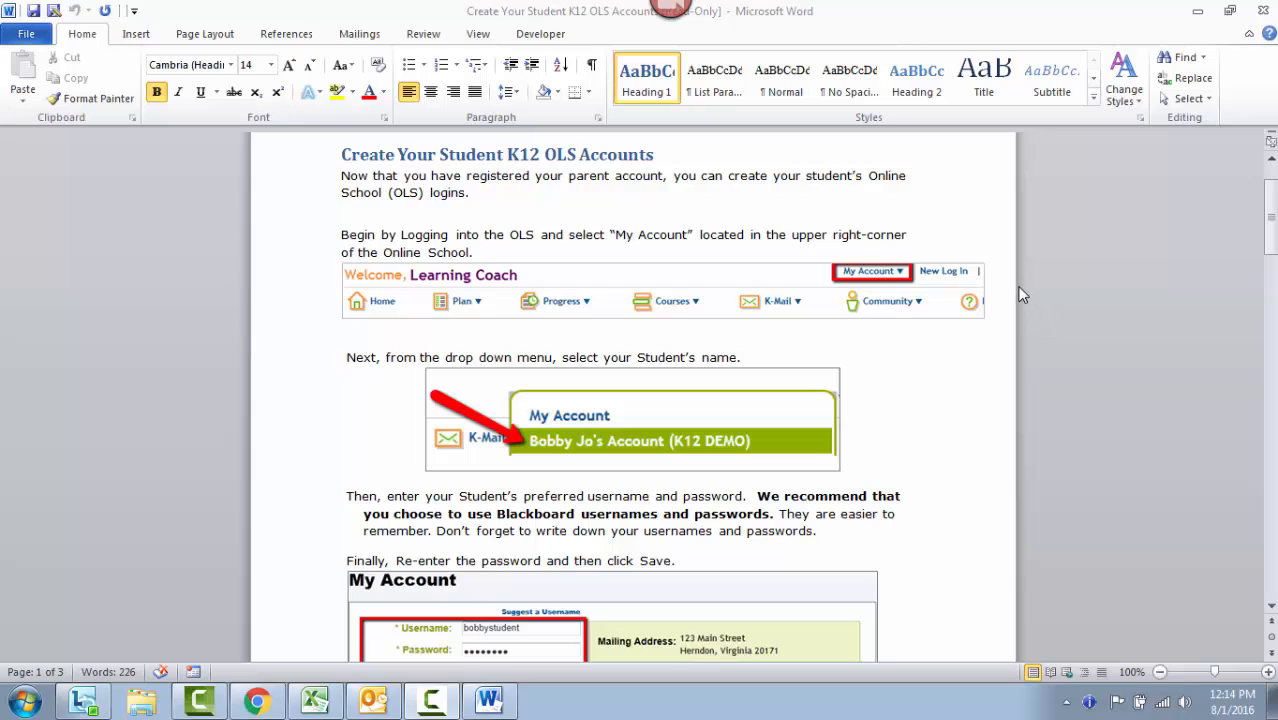
{"action": "mouse_move", "coordinate": [640, 223]}
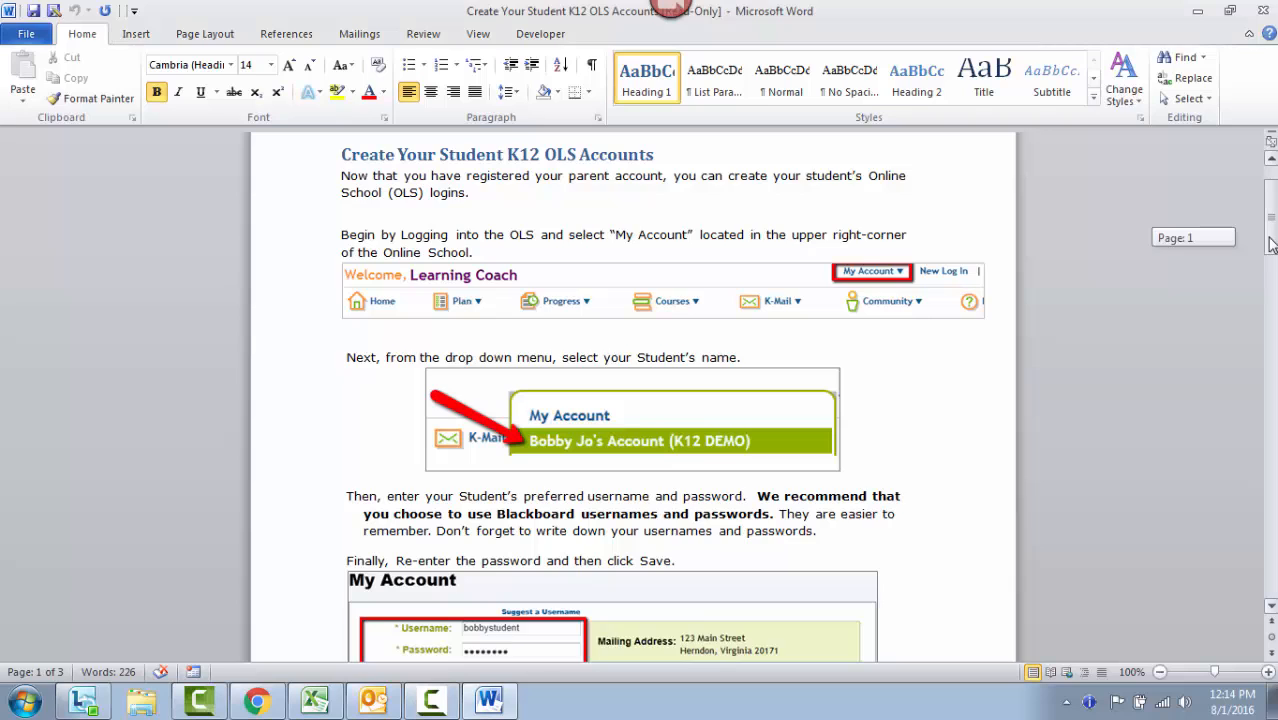
{"action": "scroll", "scroll_direction": "down", "scroll_amount": 3}
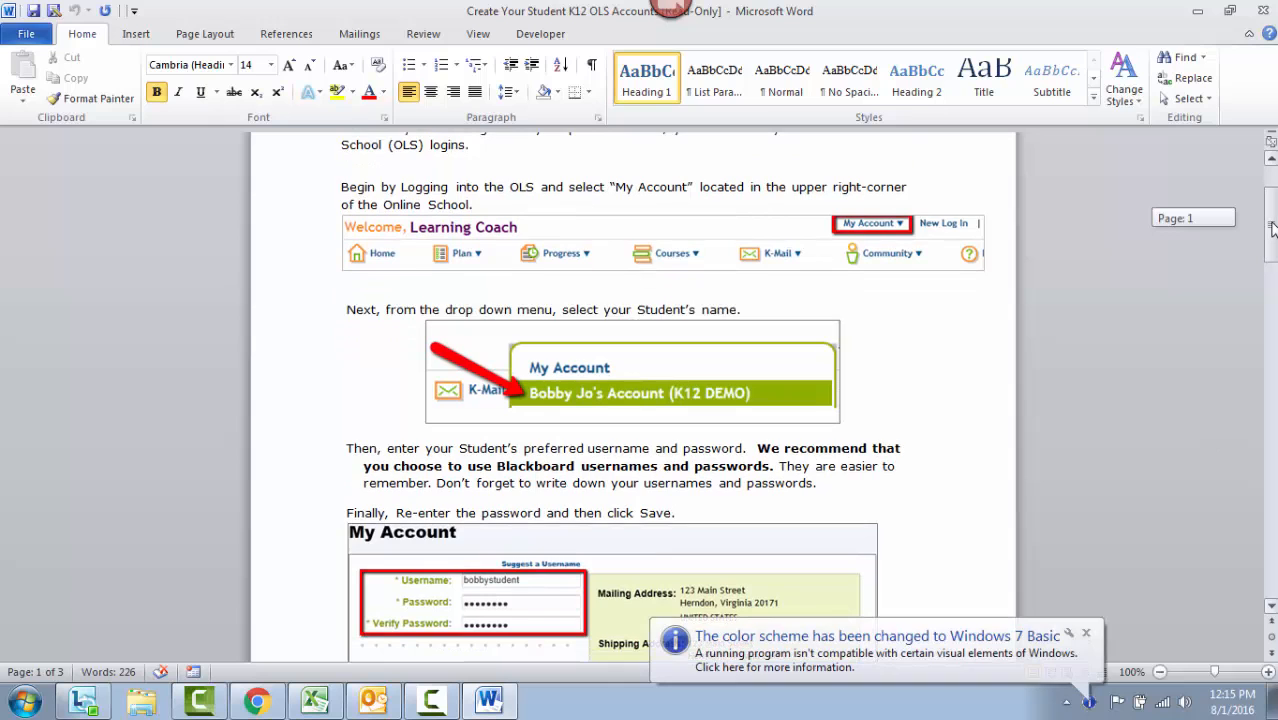
{"action": "scroll", "scroll_direction": "down", "scroll_amount": 3}
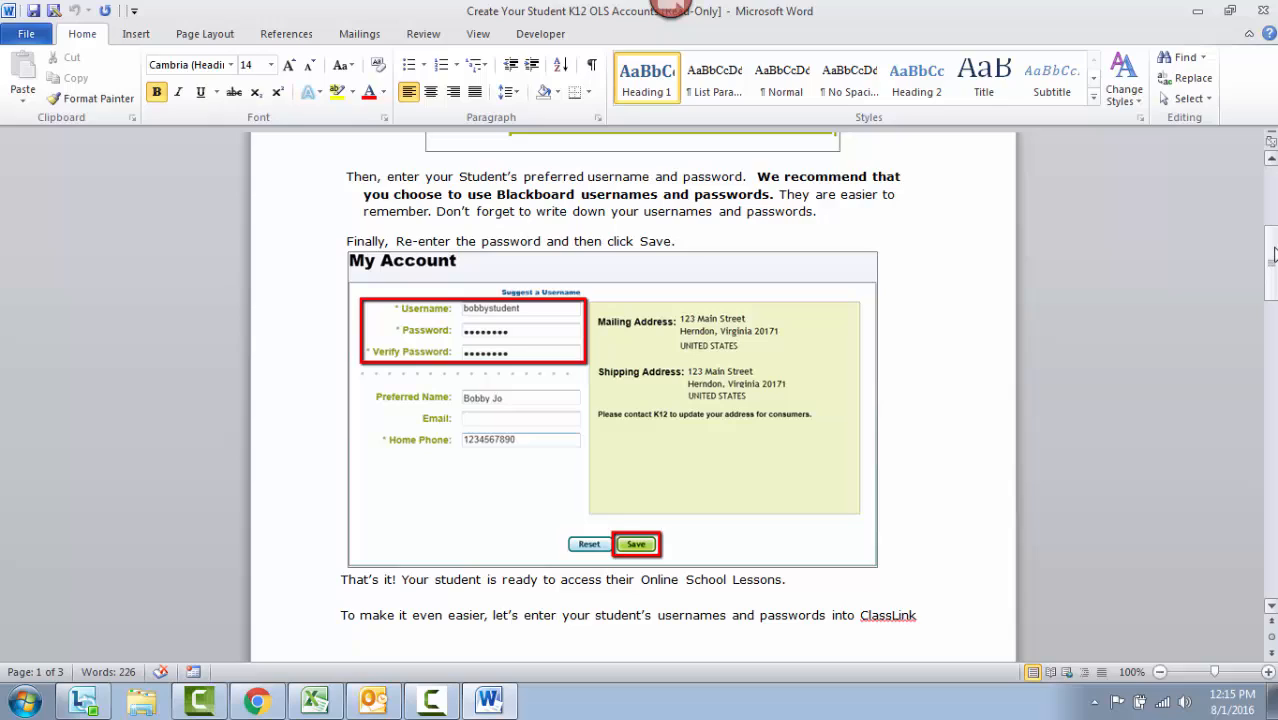
{"action": "mouse_move", "coordinate": [520, 238]}
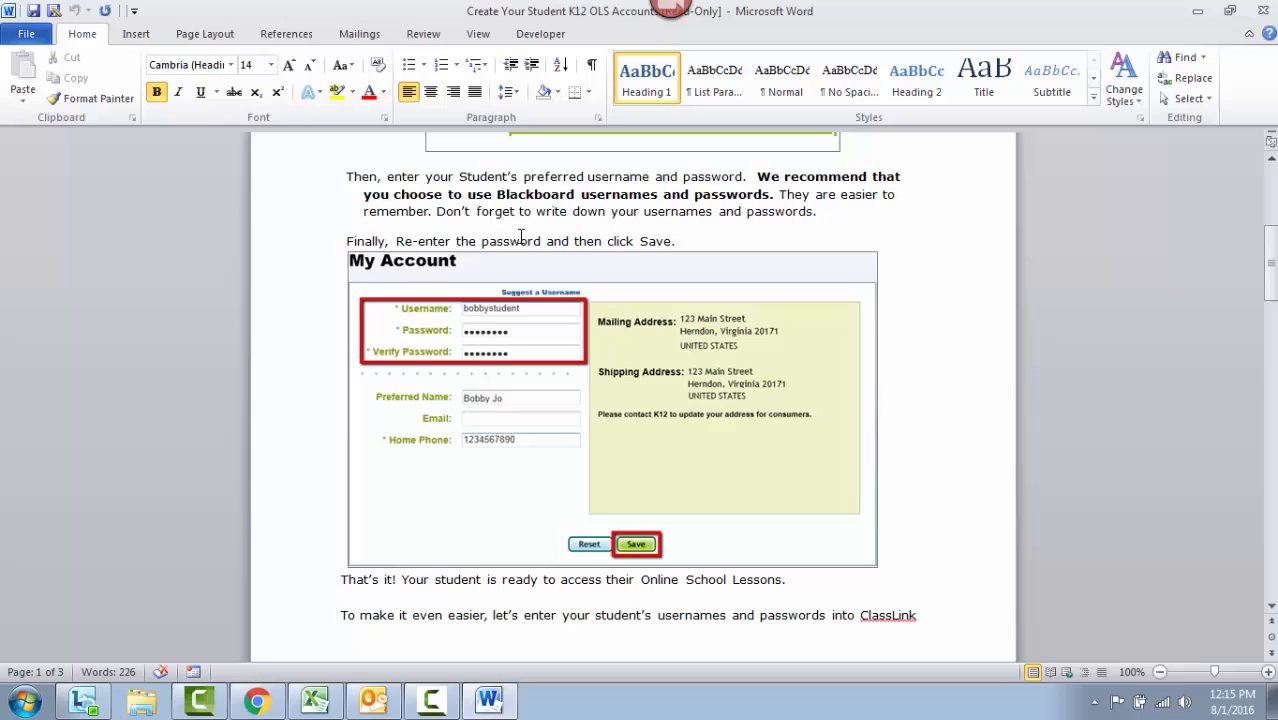
{"action": "mouse_move", "coordinate": [525, 372]}
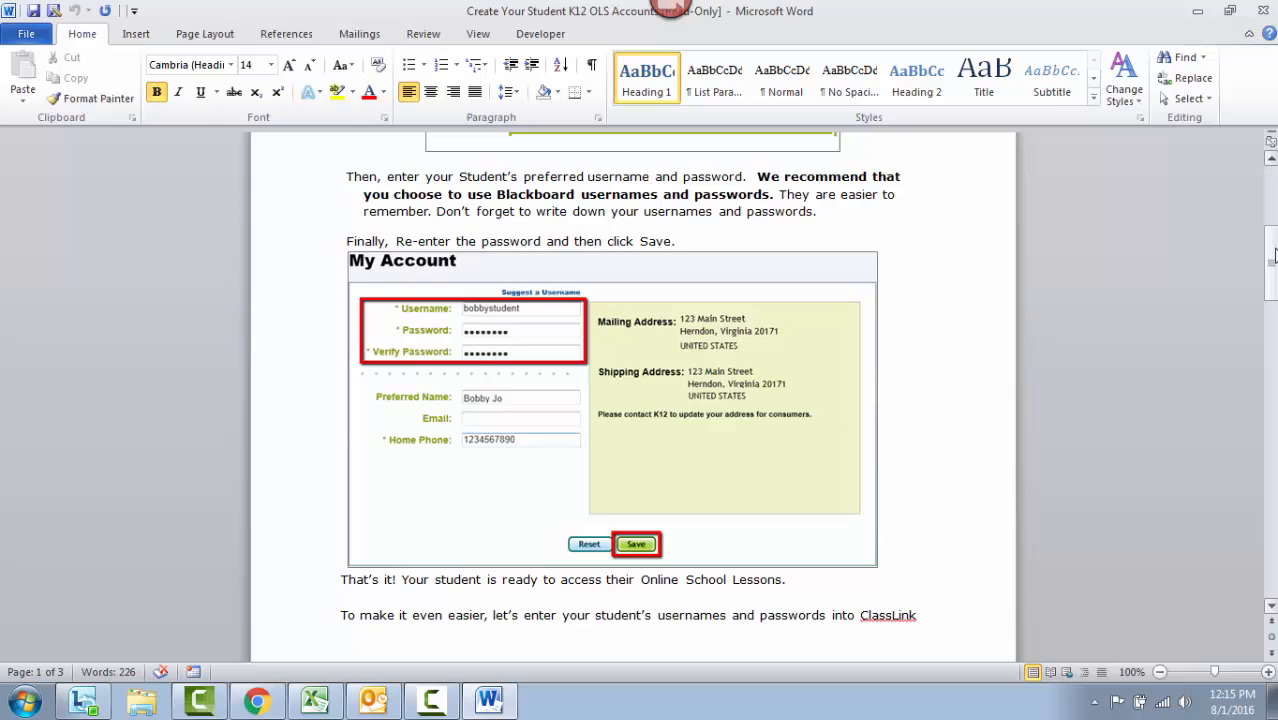
{"action": "scroll", "scroll_direction": "down", "scroll_amount": 3}
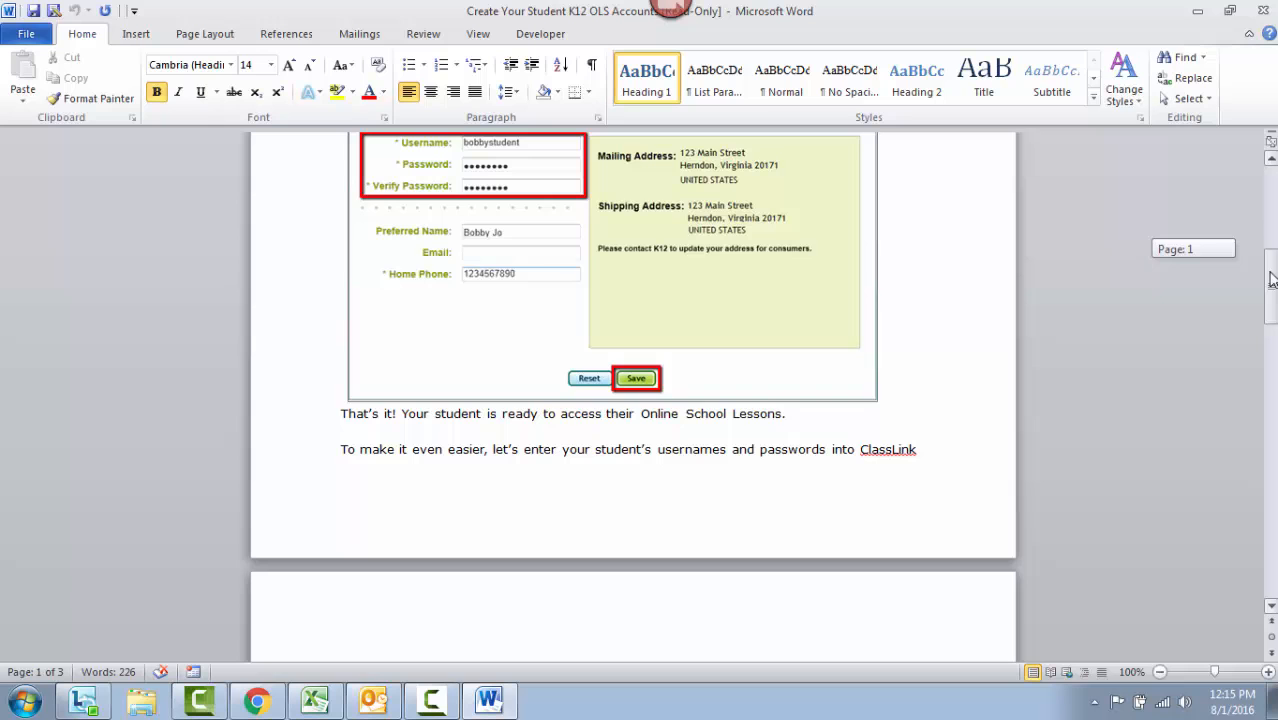
{"action": "scroll", "scroll_direction": "down", "scroll_amount": 3}
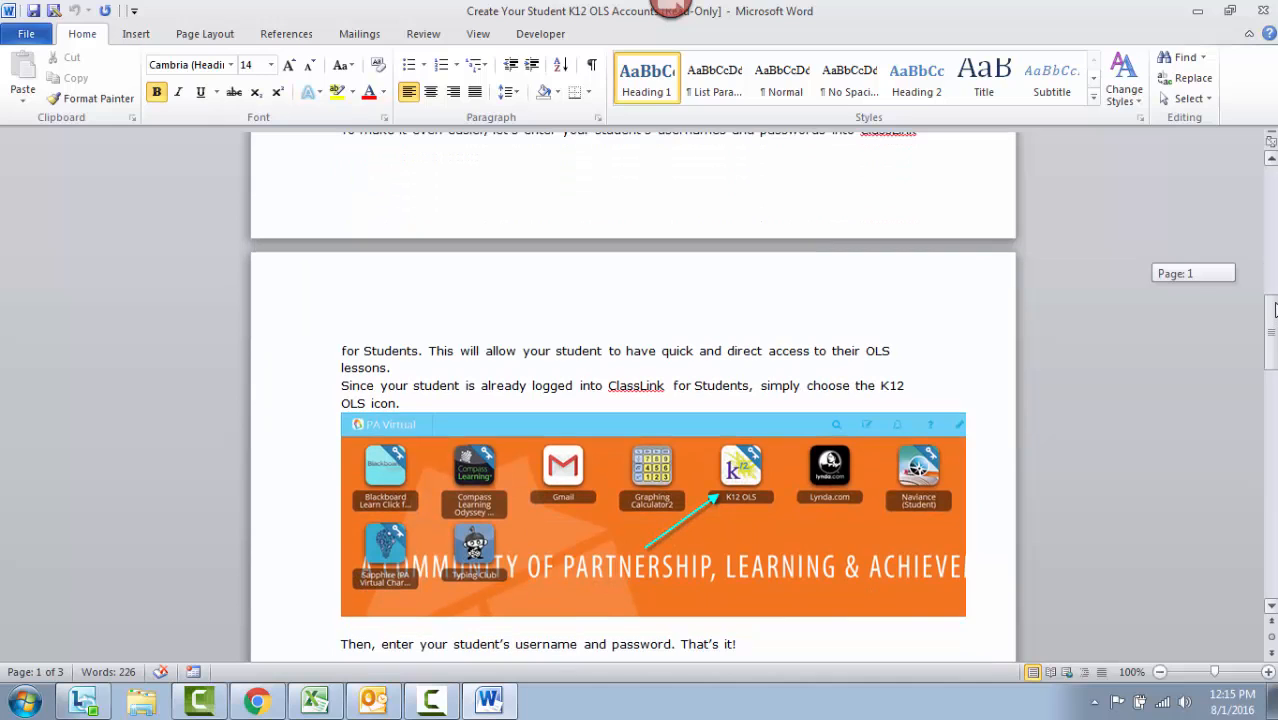
{"action": "scroll", "scroll_direction": "down", "scroll_amount": 3}
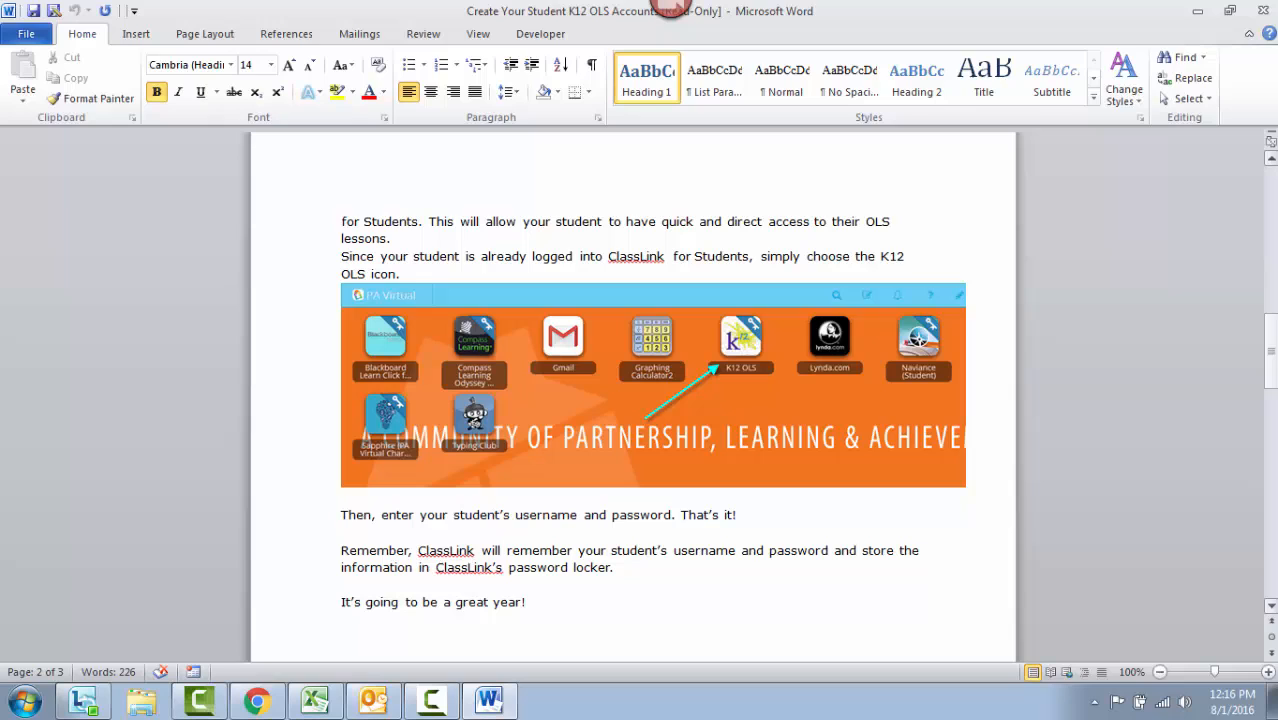